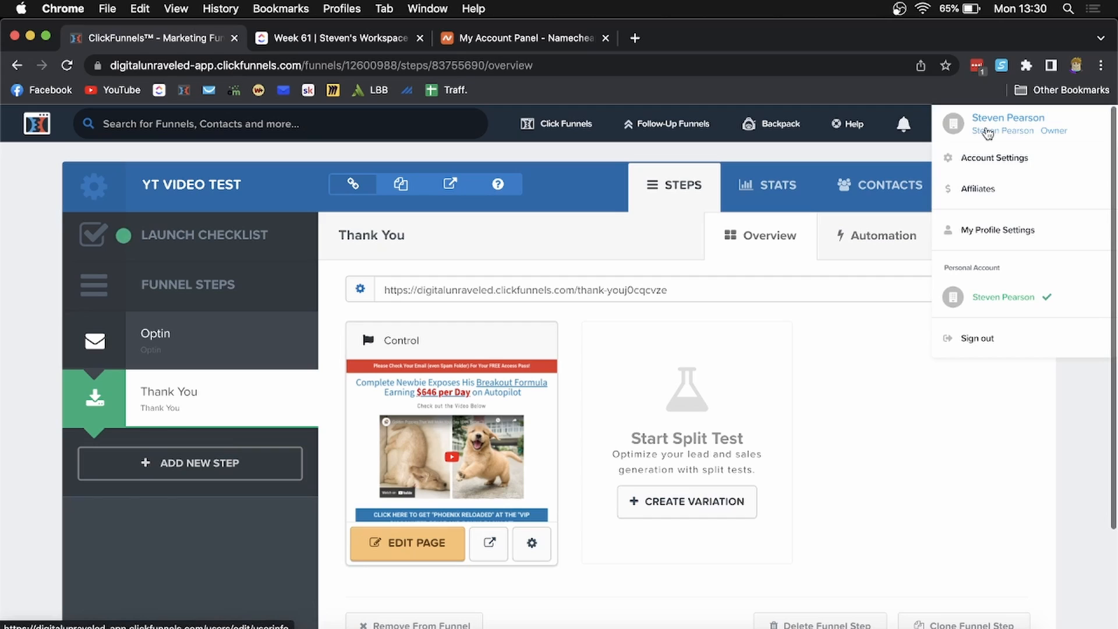
Open the Account Settings page from the profile menu at top right.
{"action": "left_click", "coordinate": [995, 158]}
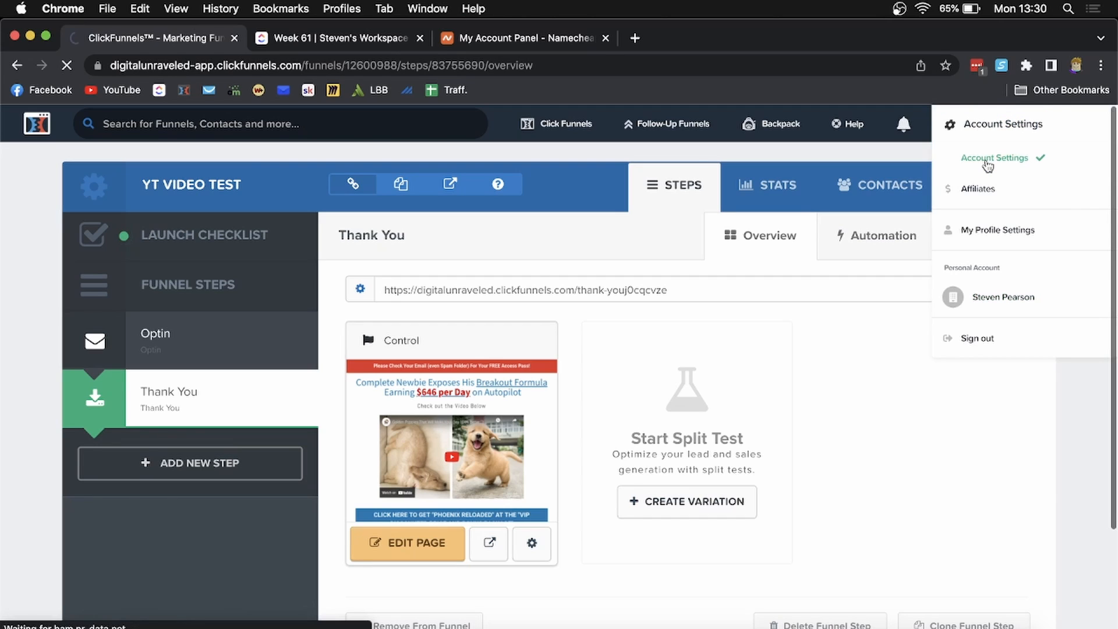
{"action": "left_click", "coordinate": [994, 159]}
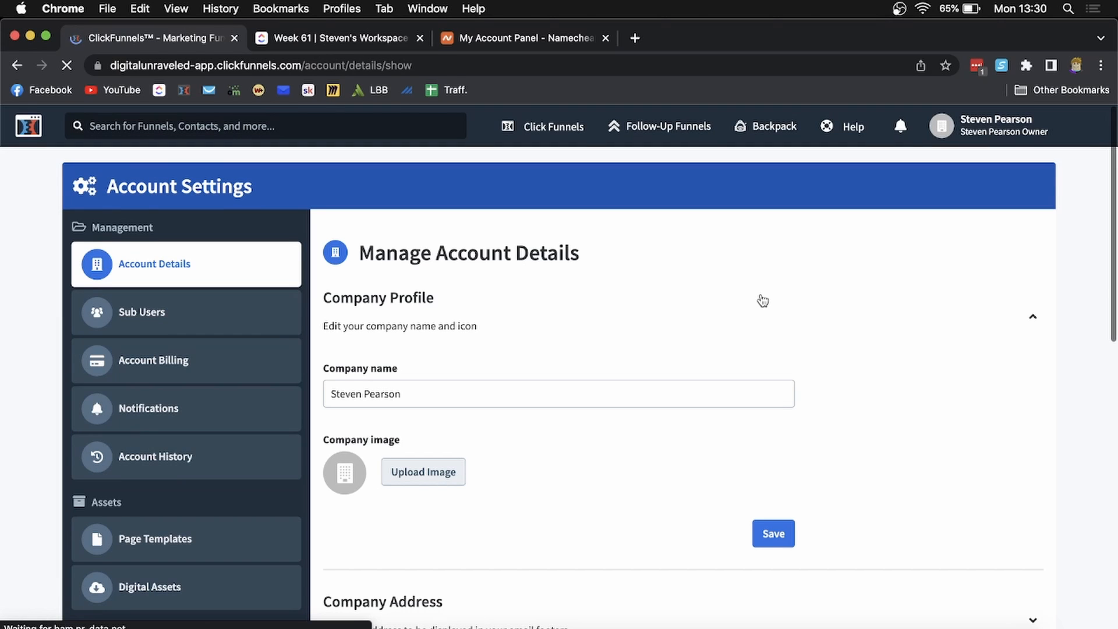
Go to Domains under Setup in the Account Settings sidebar.
{"action": "scroll", "scroll_direction": "down", "scroll_amount": 3}
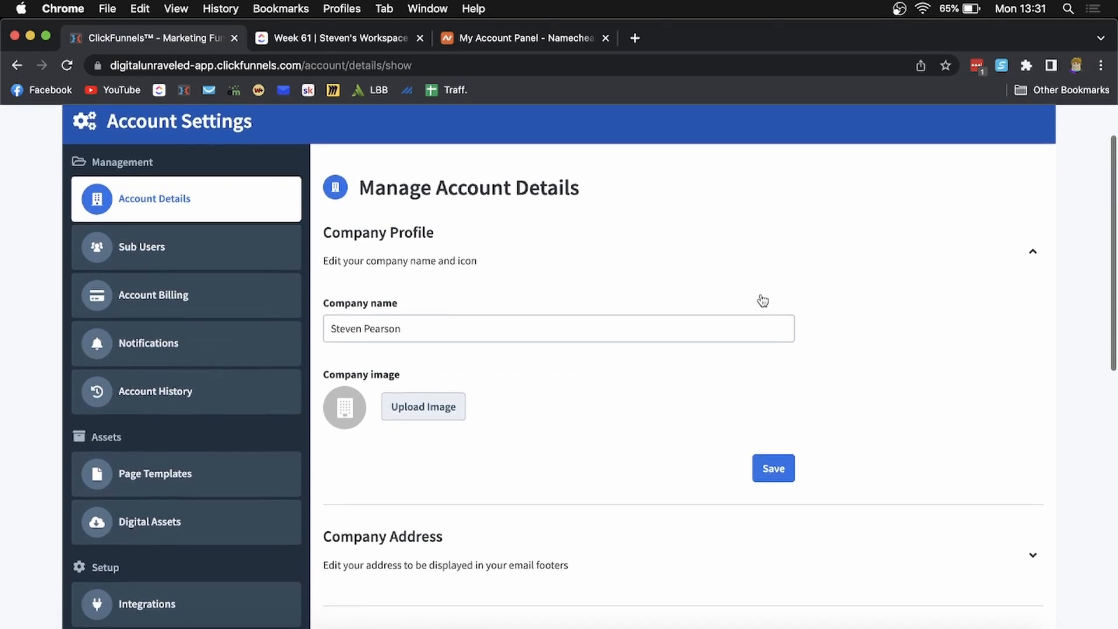
{"action": "scroll", "scroll_direction": "down", "scroll_amount": 3}
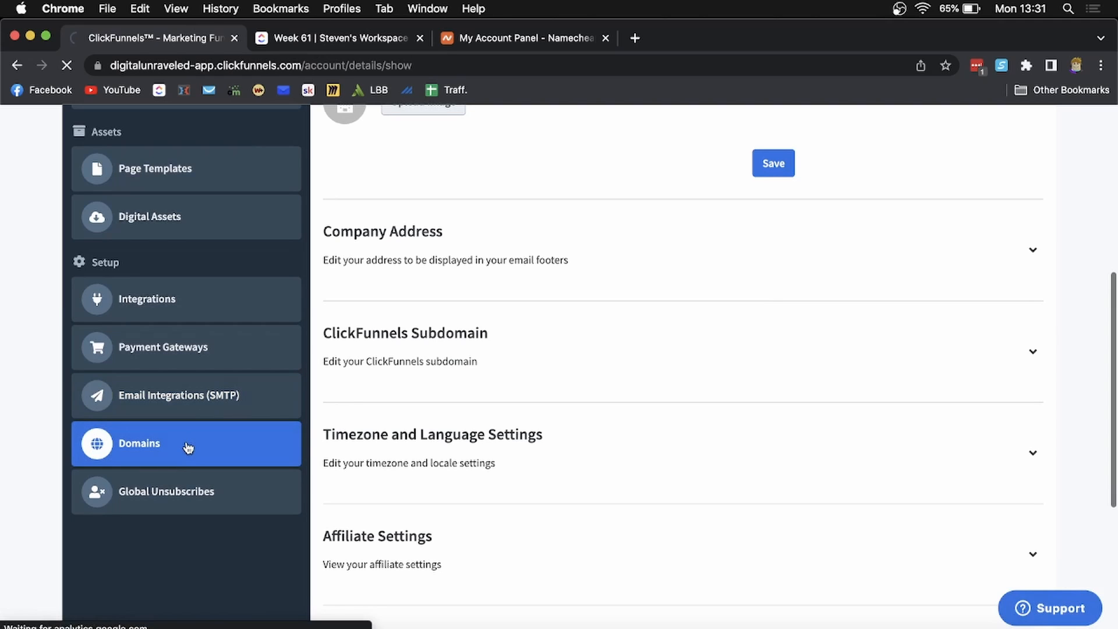
{"action": "left_click", "coordinate": [139, 442]}
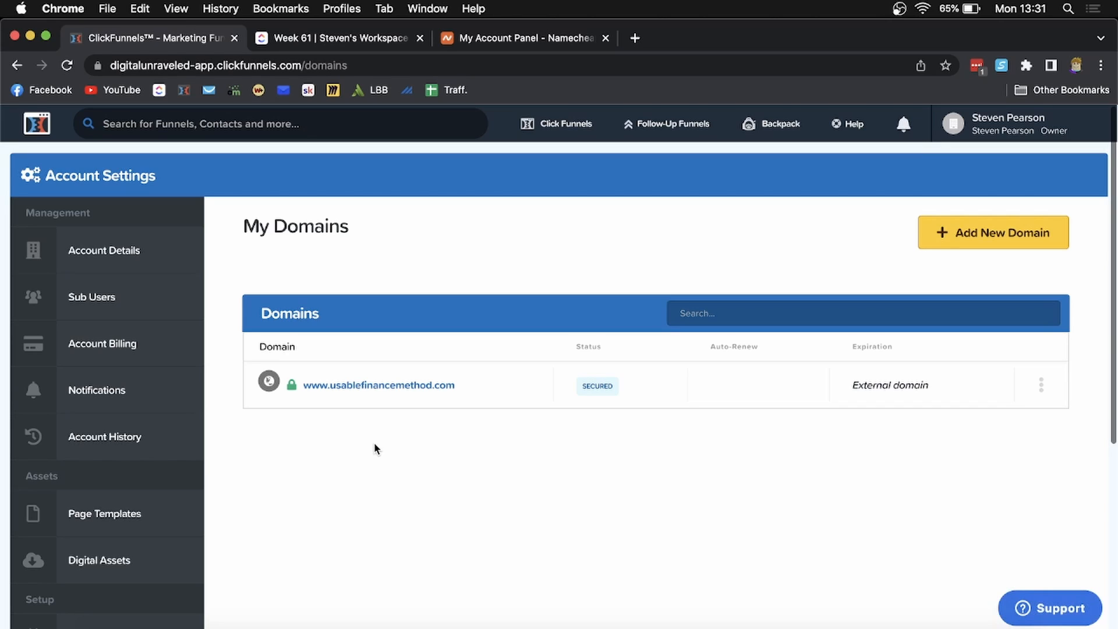
{"action": "mouse_move", "coordinate": [559, 402]}
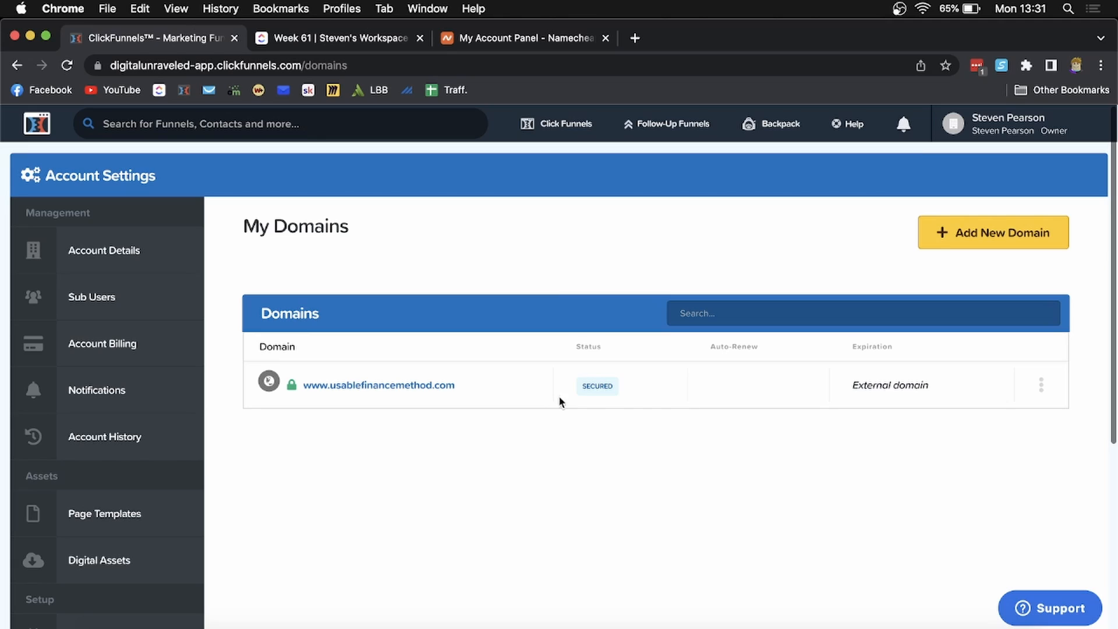
{"action": "mouse_move", "coordinate": [828, 489]}
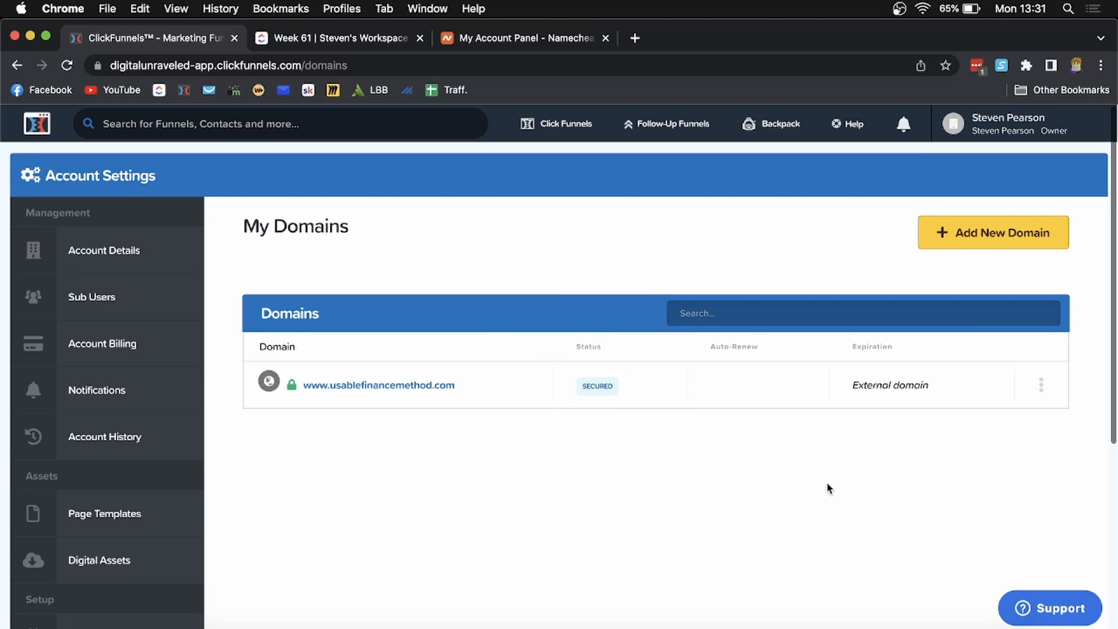
{"action": "left_click", "coordinate": [1042, 385]}
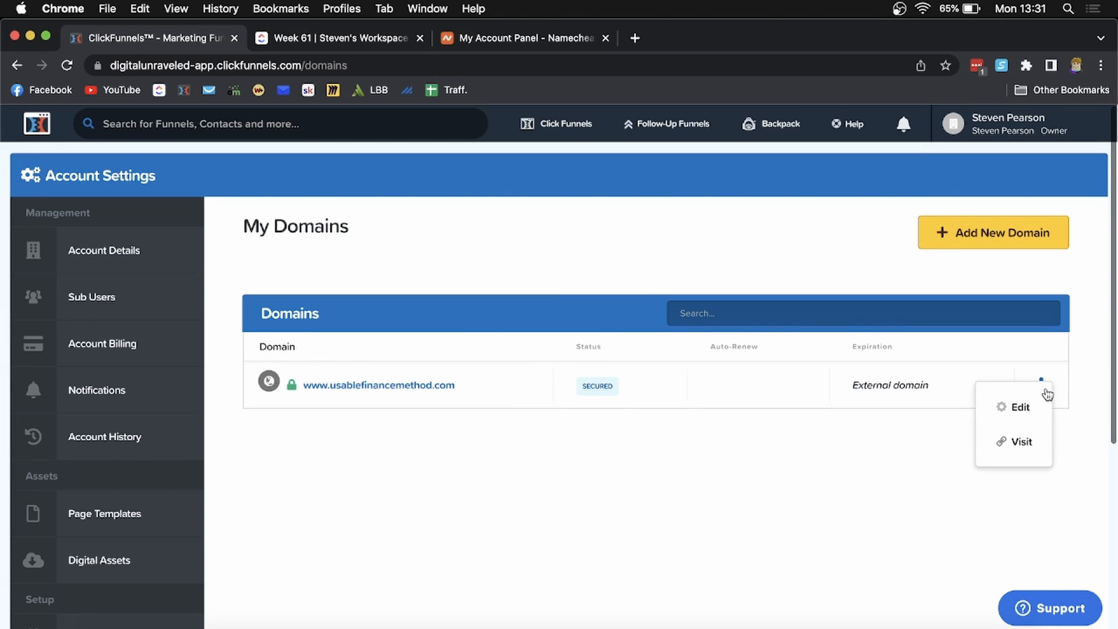
{"action": "left_click", "coordinate": [1020, 408]}
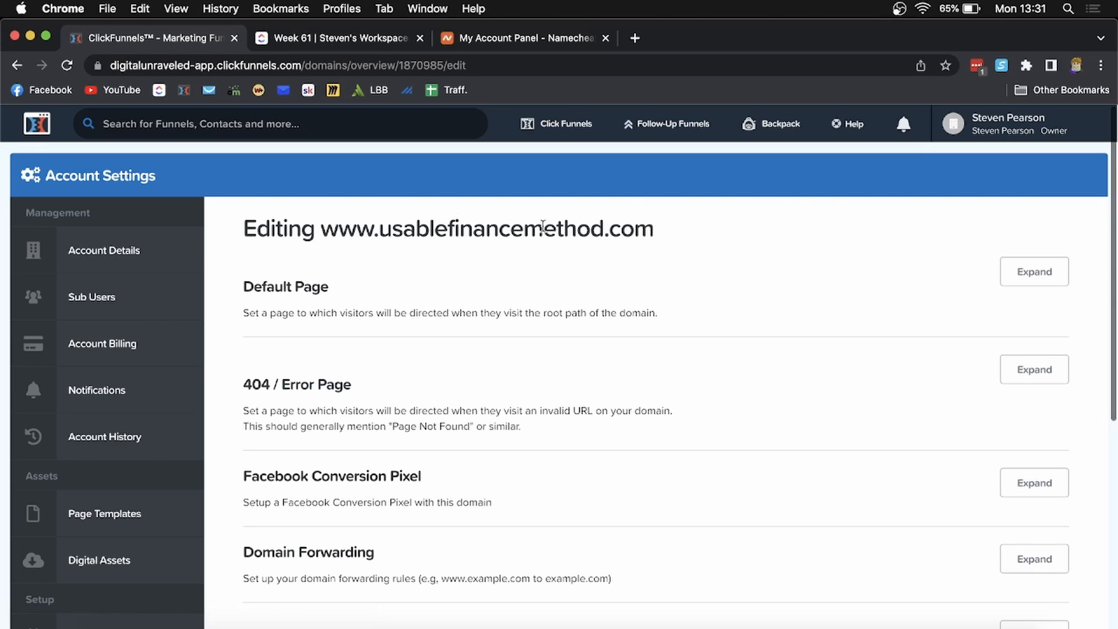
{"action": "mouse_move", "coordinate": [589, 262]}
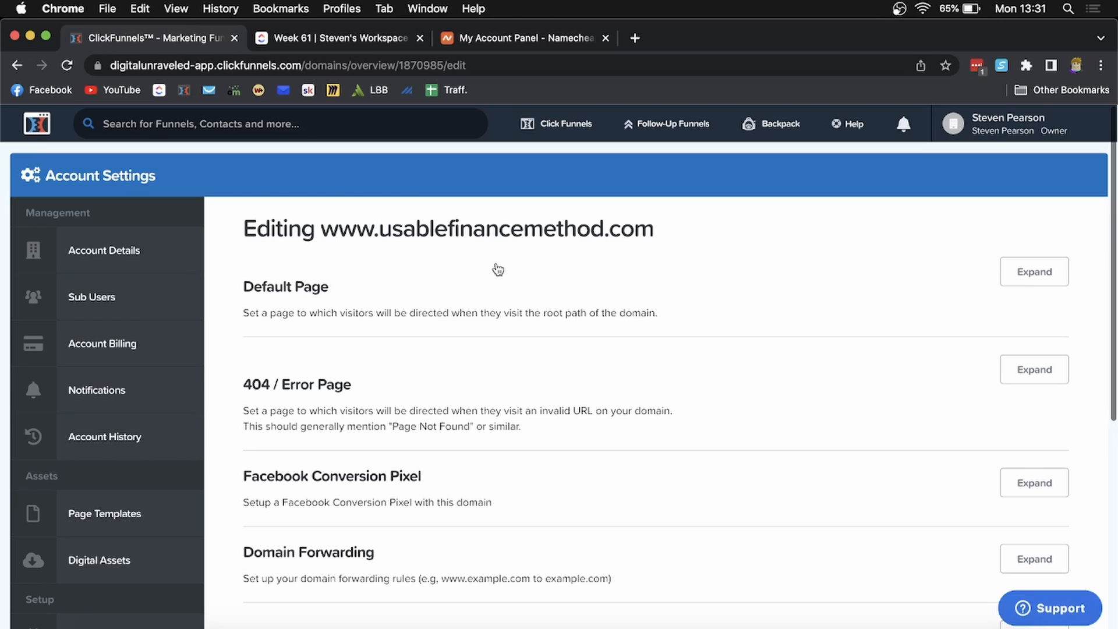
{"action": "mouse_move", "coordinate": [460, 271]}
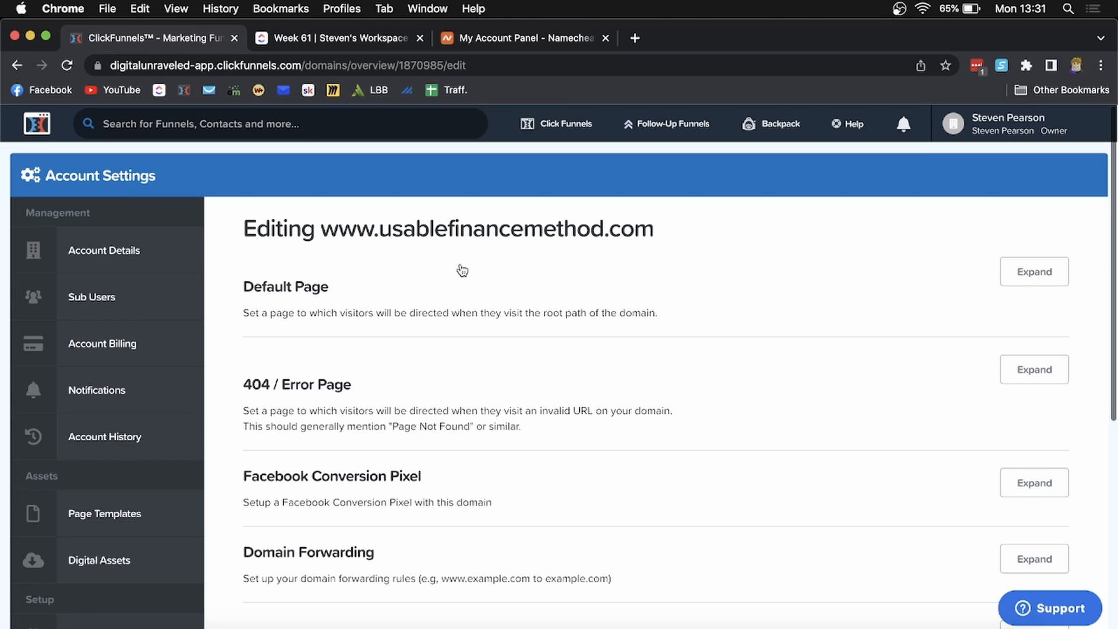
{"action": "mouse_move", "coordinate": [398, 241]}
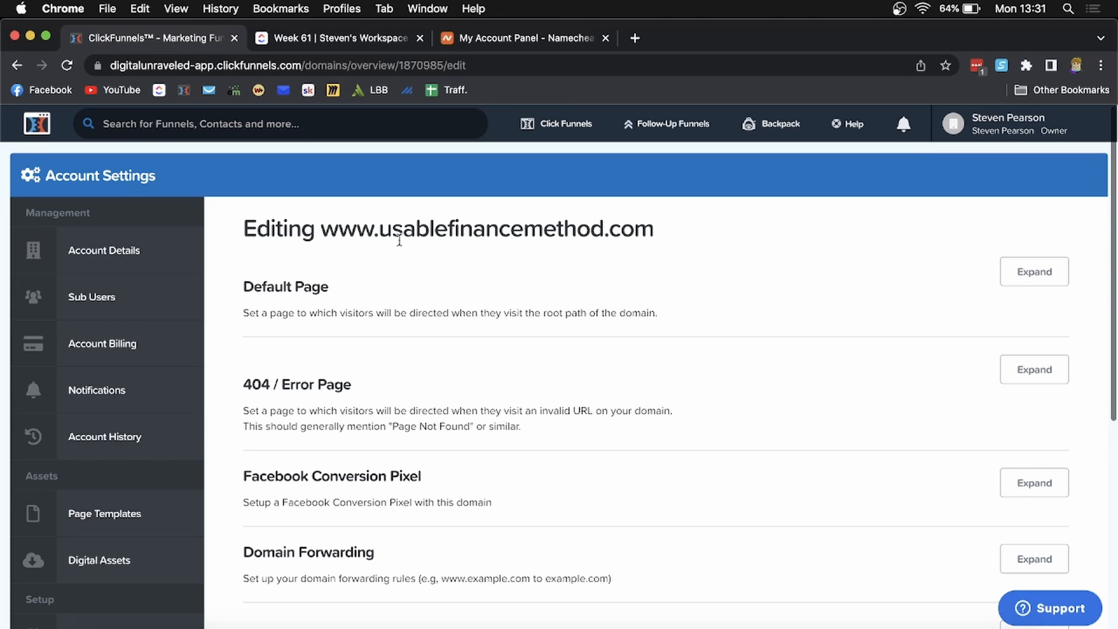
{"action": "mouse_move", "coordinate": [630, 282]}
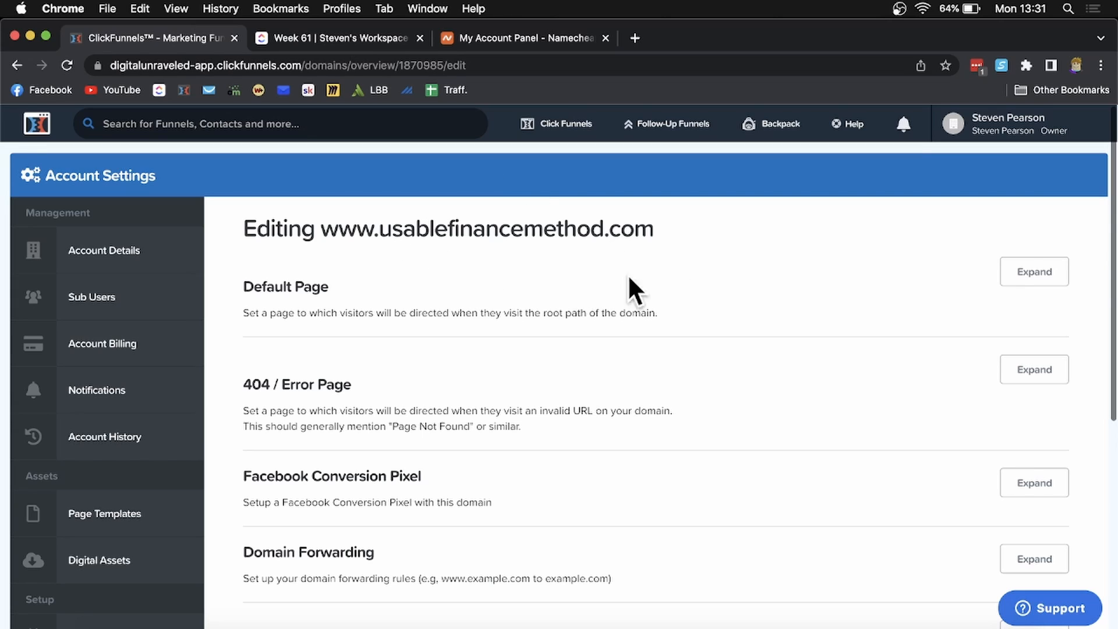
{"action": "mouse_move", "coordinate": [463, 280]}
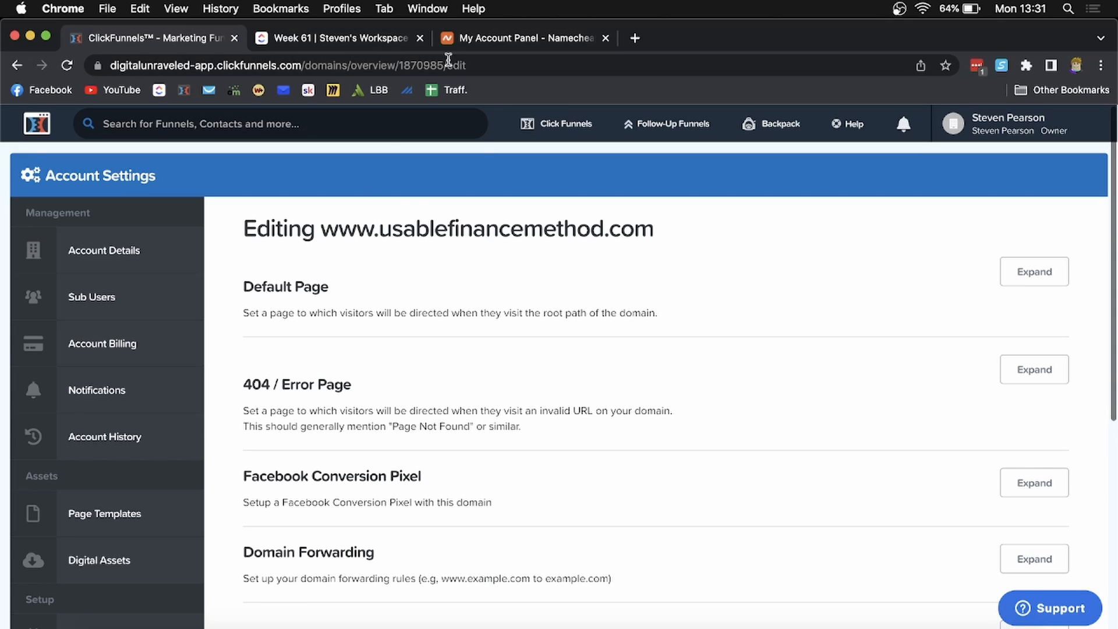
{"action": "mouse_move", "coordinate": [225, 407]}
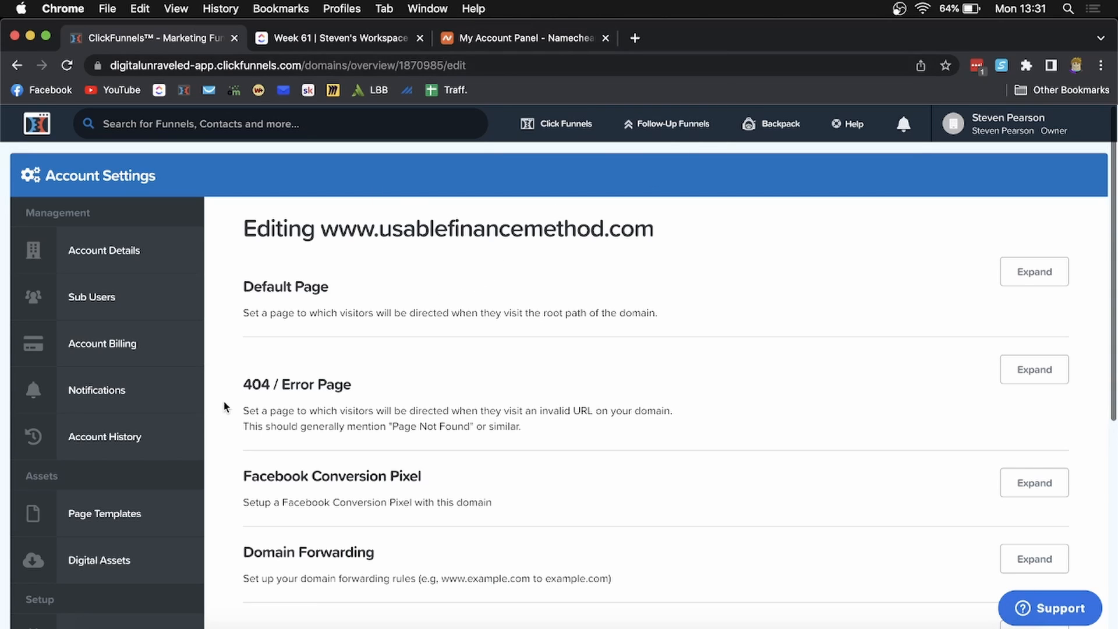
{"action": "scroll", "scroll_direction": "down", "scroll_amount": 3}
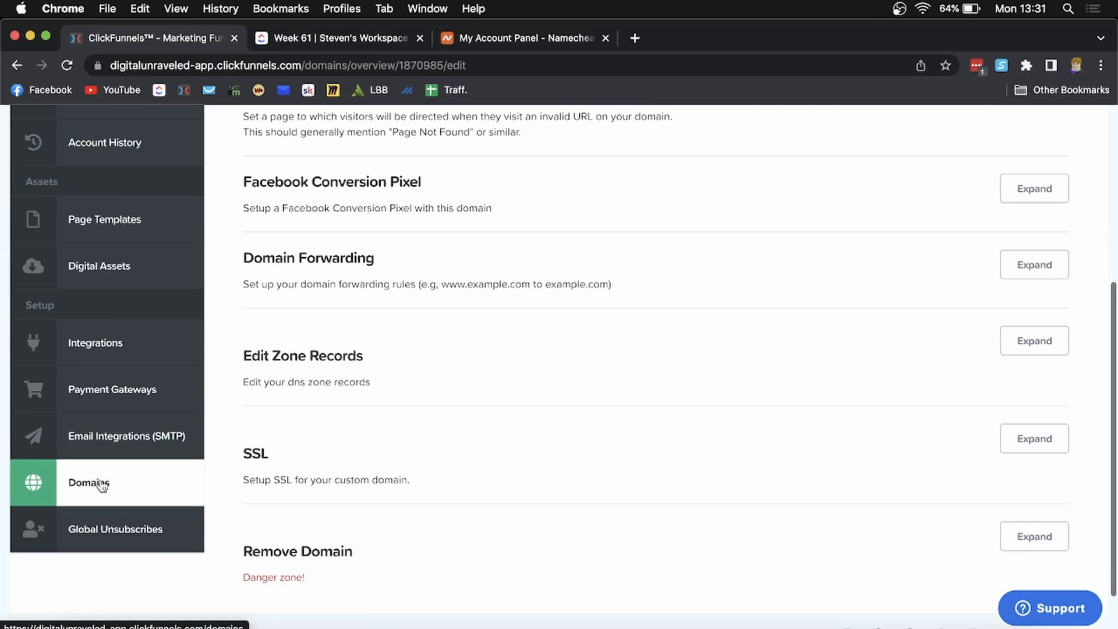
{"action": "left_click", "coordinate": [87, 482]}
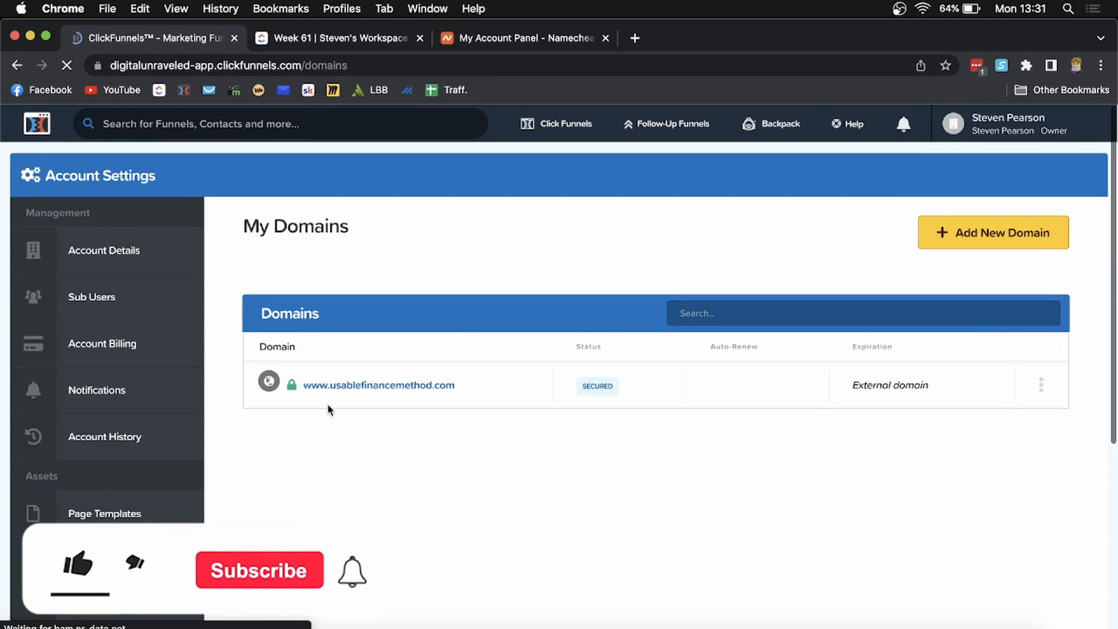
{"action": "mouse_move", "coordinate": [598, 386]}
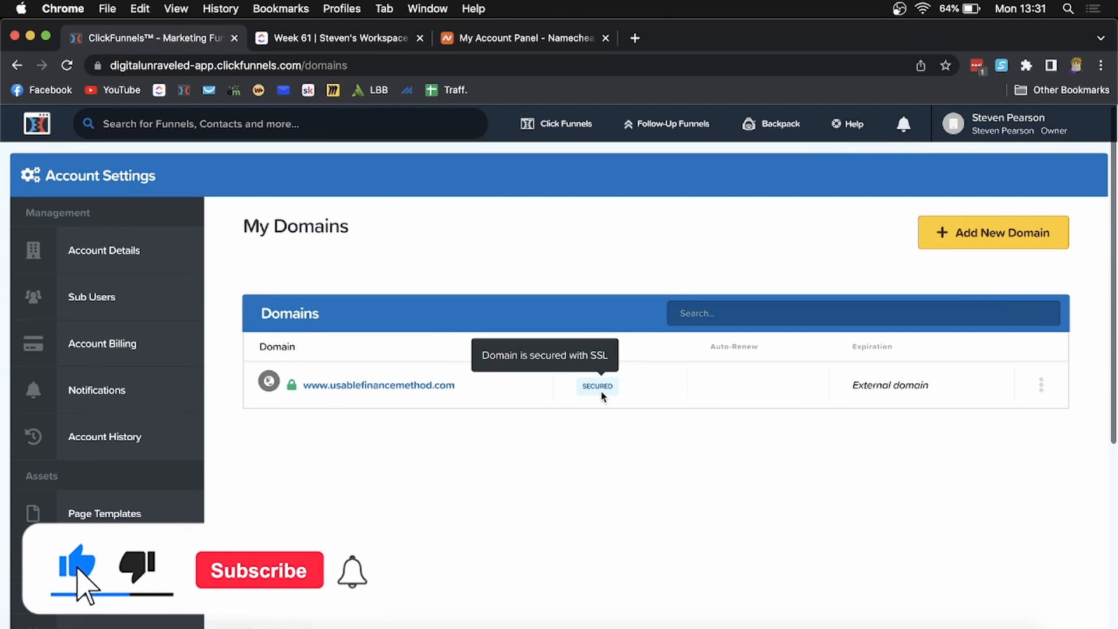